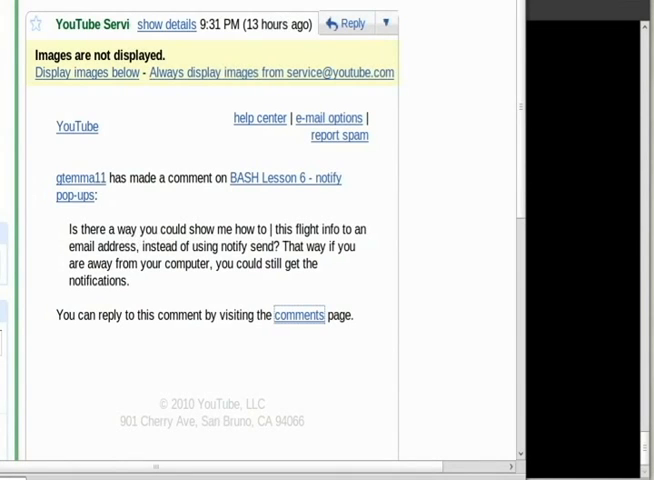
{"action": "mouse_move", "coordinate": [85, 191]}
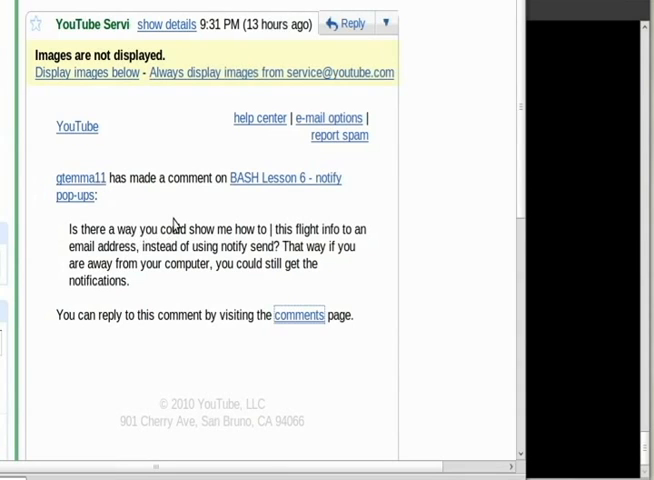
{"action": "mouse_move", "coordinate": [176, 222]}
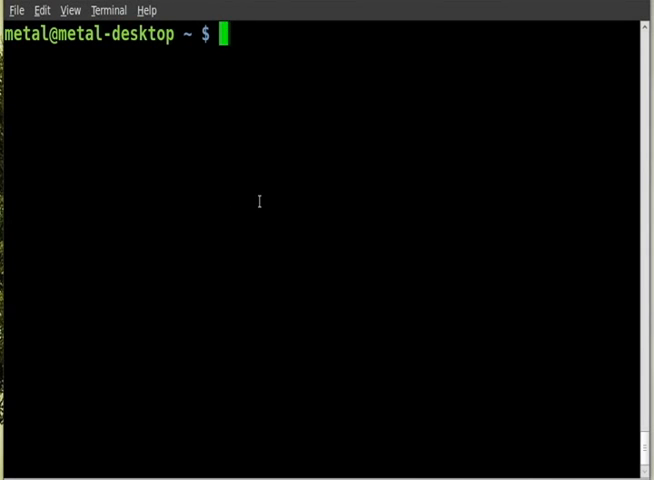
{"action": "type", "text": "sudo"}
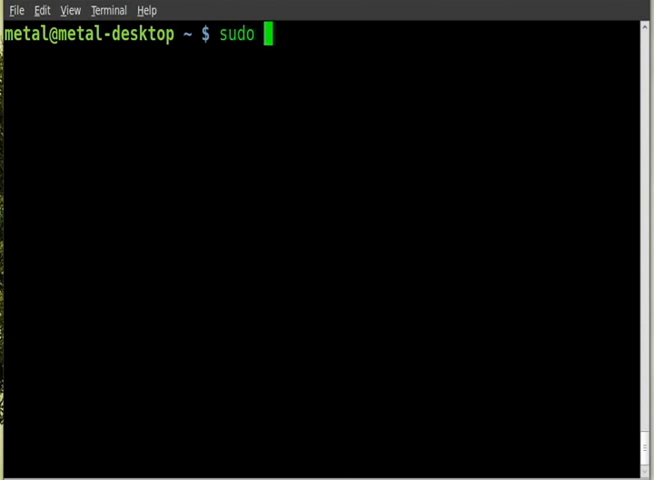
{"action": "type", "text": "aptitude instal"}
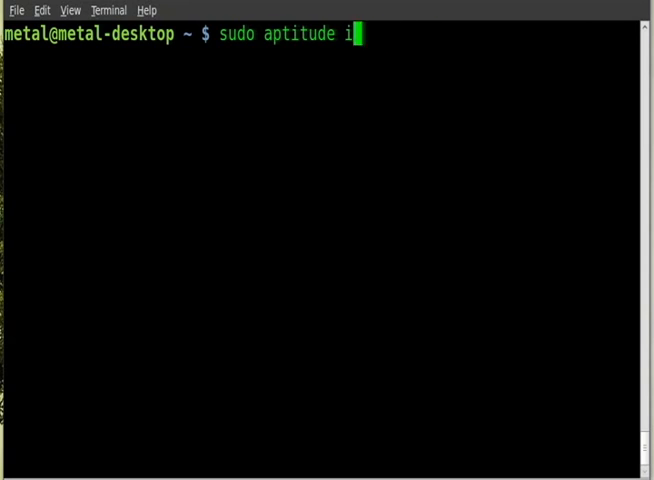
{"action": "key", "text": "ctrl+u"}
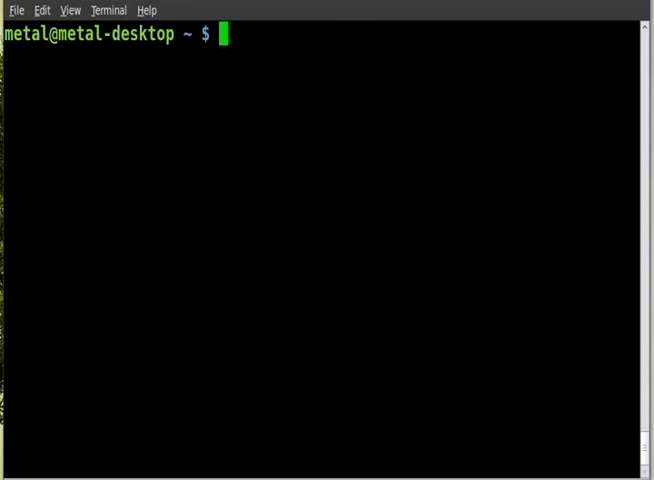
{"action": "type", "text": "sudo"}
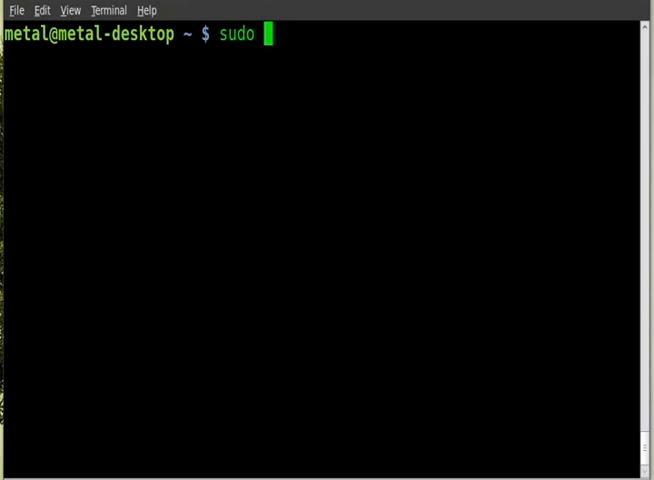
Step: Launch nano with sudo on the new file /etc/ssmtp/ssmtp.conf2
{"action": "type", "text": "nano"}
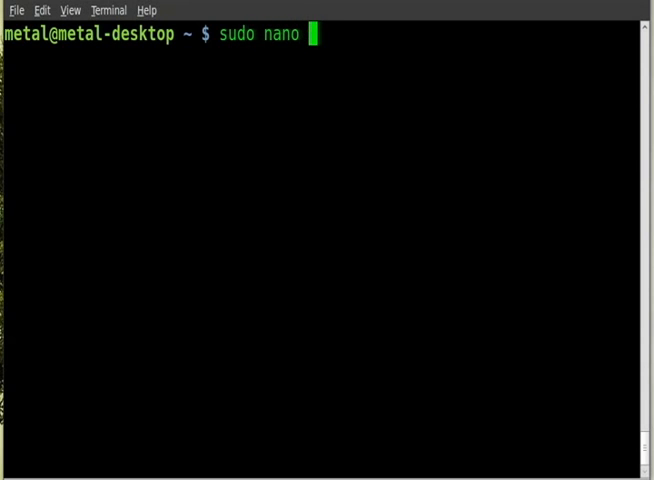
{"action": "type", "text": "/etc/"}
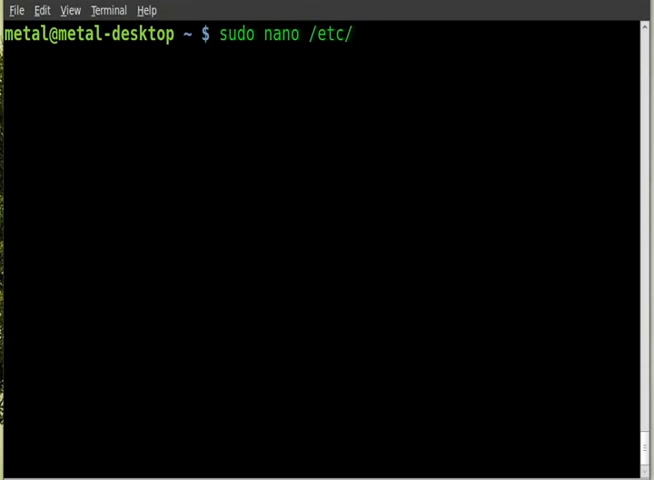
{"action": "type", "text": "ssmtp"}
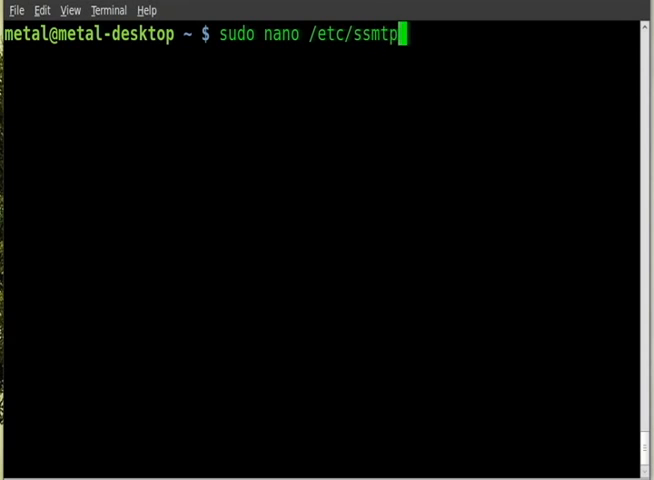
{"action": "type", "text": "/ssm"}
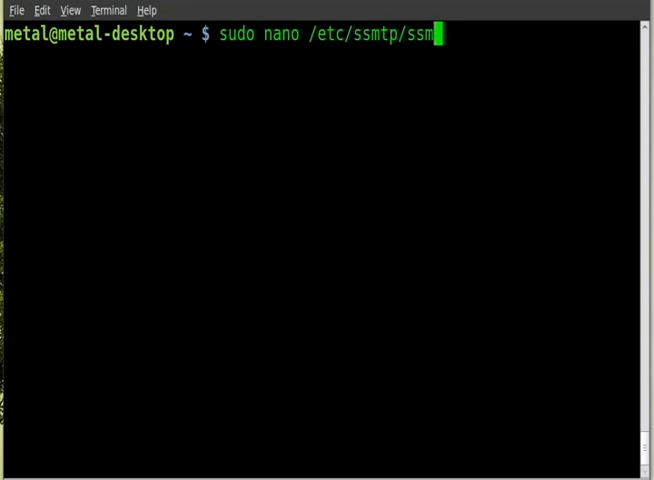
{"action": "type", "text": "tp.conf"}
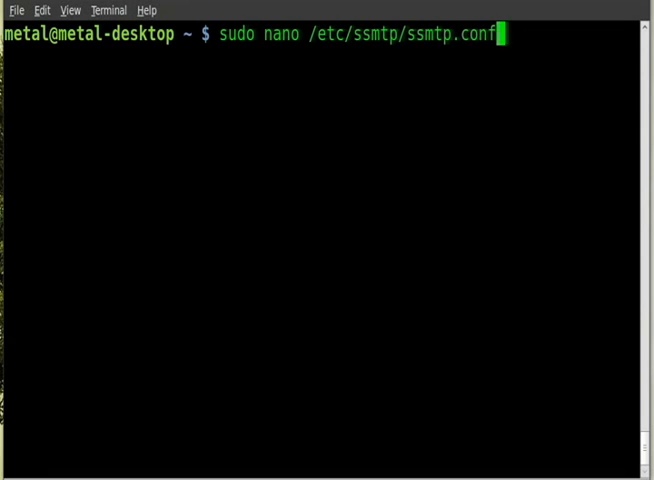
{"action": "type", "text": "2"}
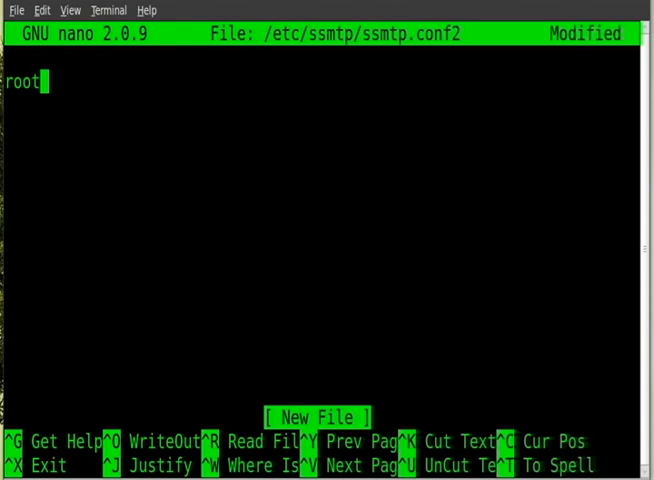
{"action": "type", "text": "="}
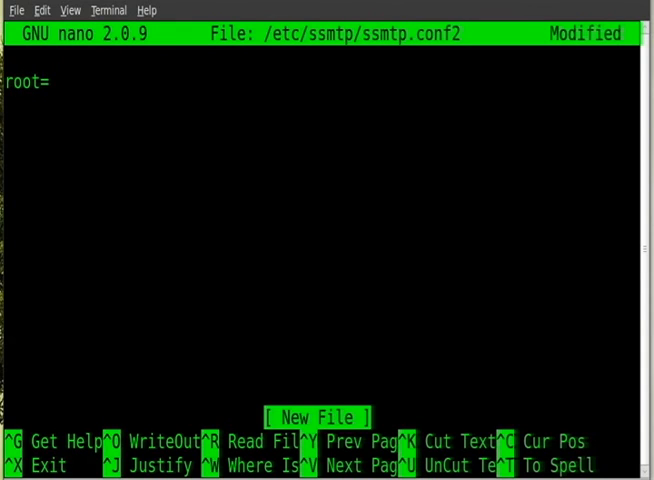
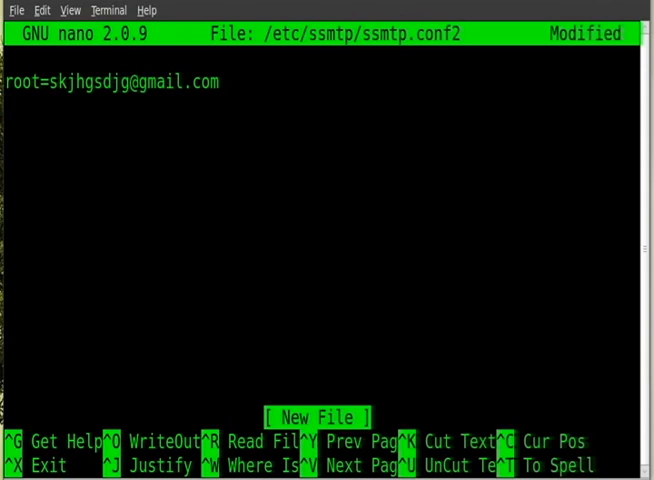
Step: Add the line mailhub=smtp.gmail.com:587, fixing the '.vom' typo
{"action": "type", "text": "mail"}
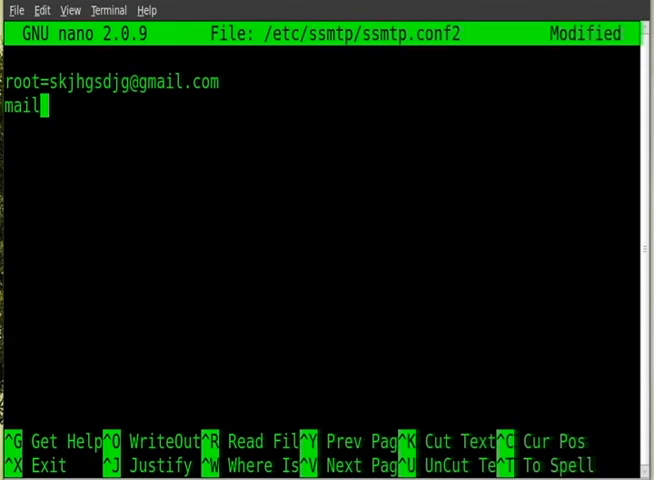
{"action": "type", "text": "hub="}
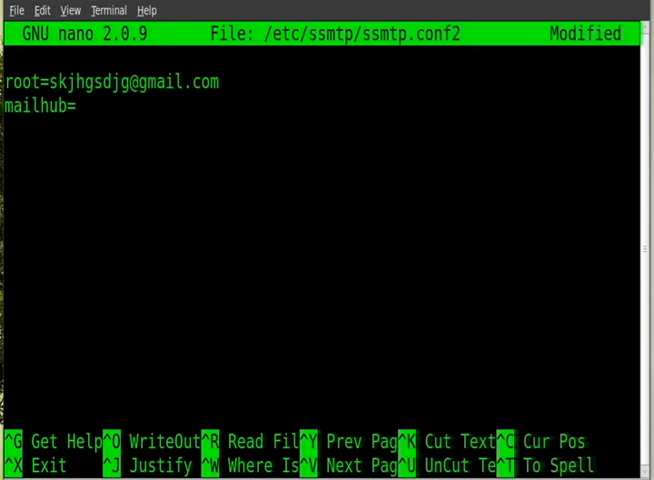
{"action": "type", "text": "smtp.gmai"}
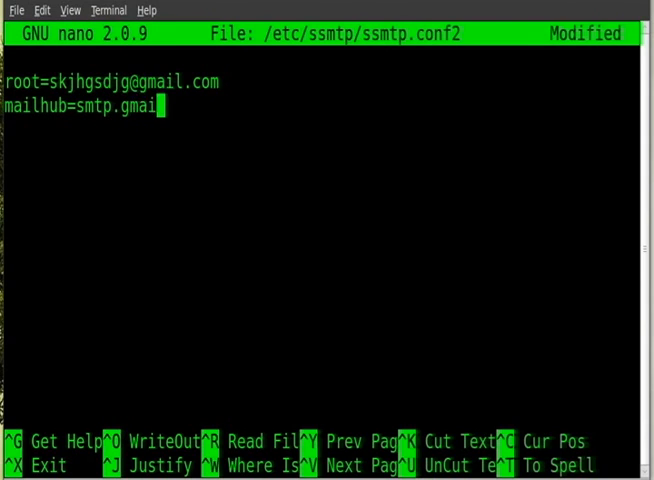
{"action": "type", "text": ".vom"}
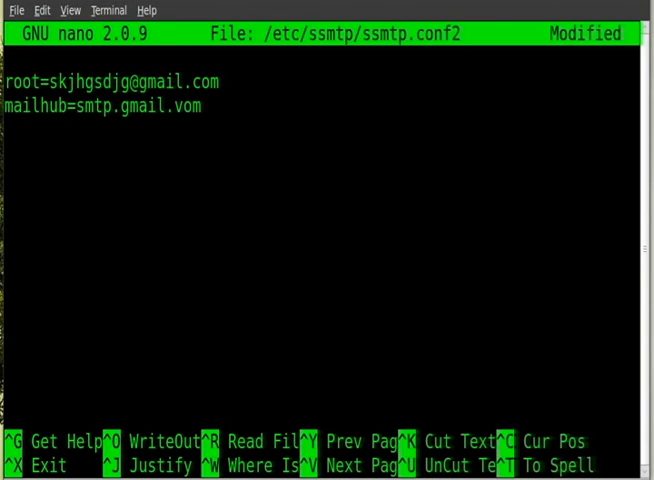
{"action": "type", "text": "com"}
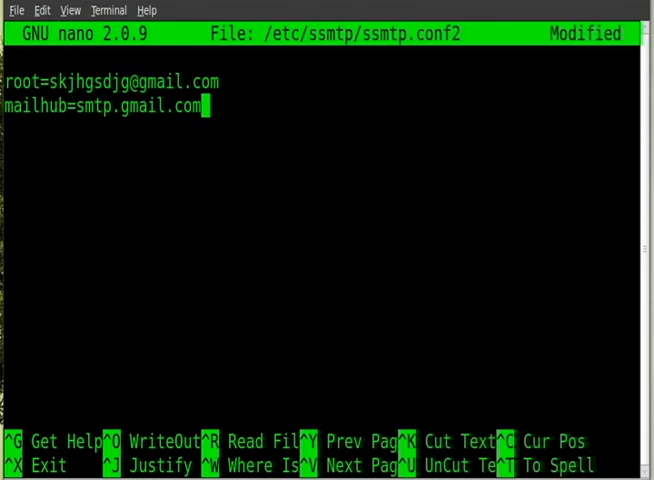
{"action": "type", "text": ":"}
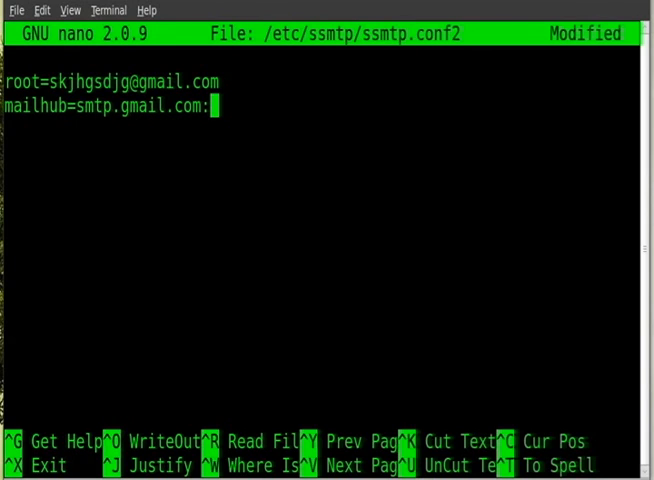
{"action": "type", "text": "587"}
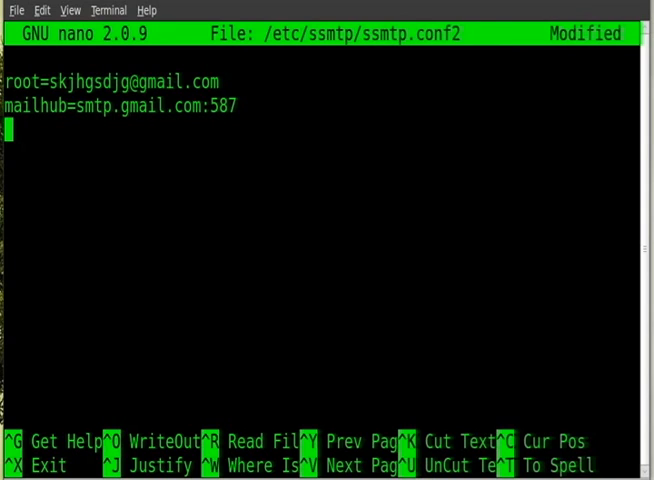
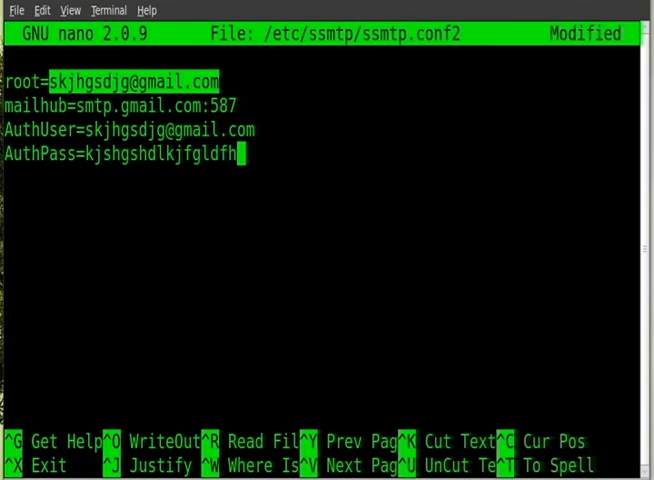
Step: Add an AuthUser= line for the Gmail address
{"action": "key", "text": "Enter"}
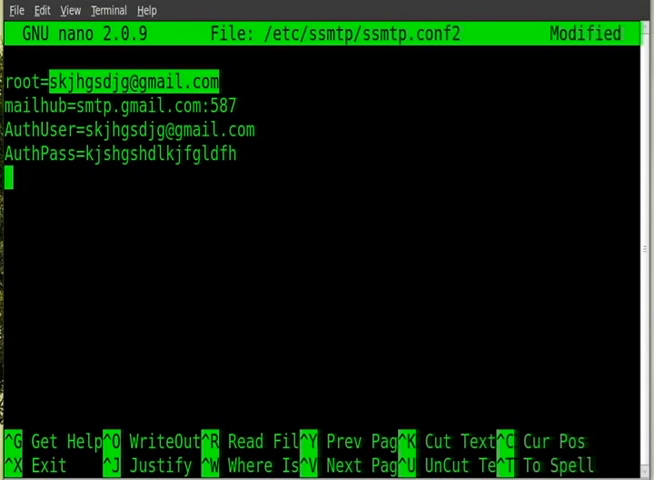
Step: Add the line UseSTARTTLS=yes to ssmtp.conf2
{"action": "type", "text": "Use"}
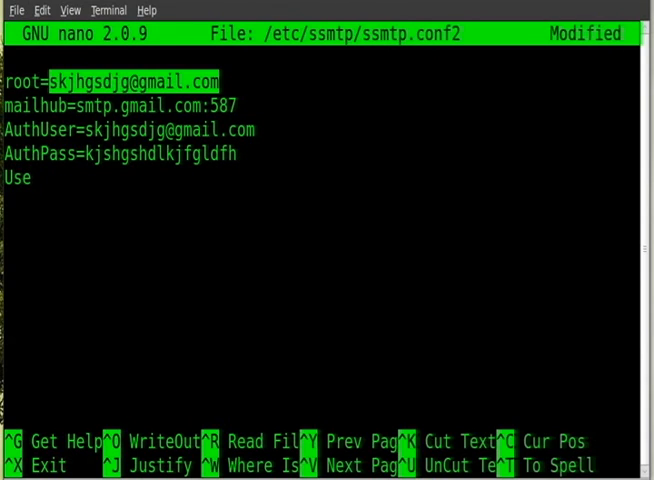
{"action": "type", "text": "STA"}
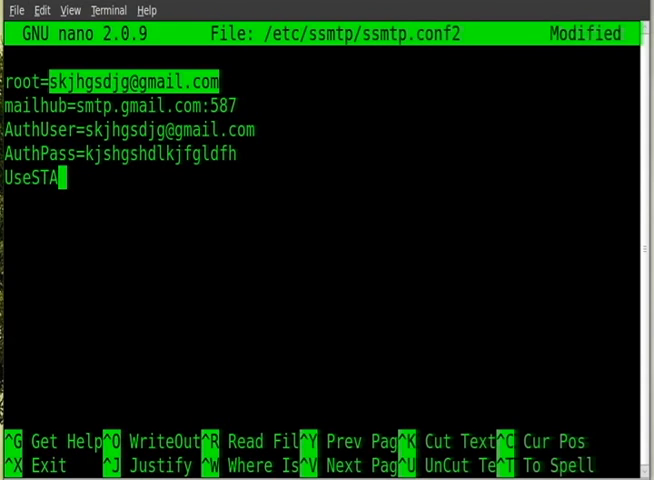
{"action": "type", "text": "RTTL"}
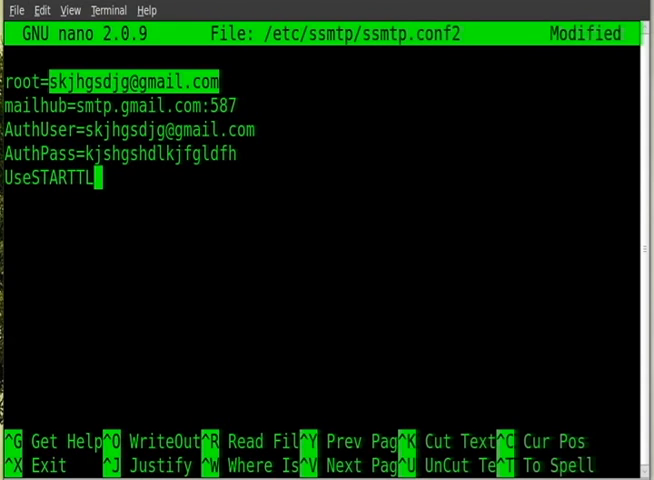
{"action": "type", "text": "S="}
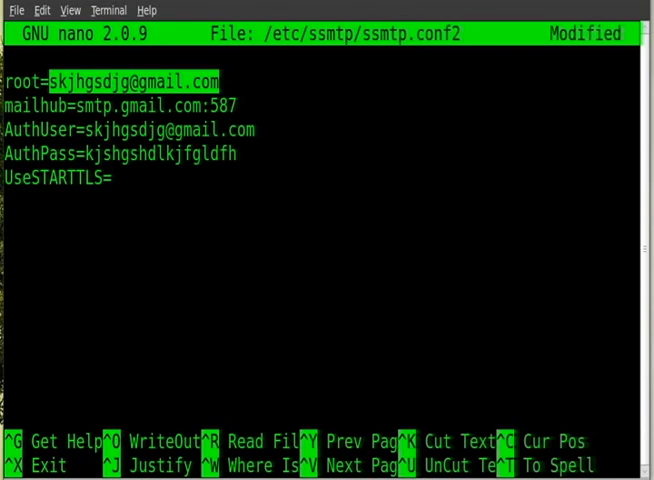
{"action": "type", "text": "yes"}
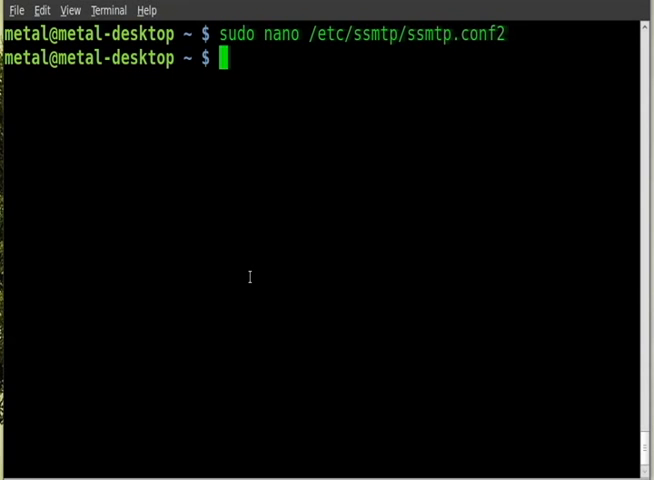
{"action": "type", "text": "ss"}
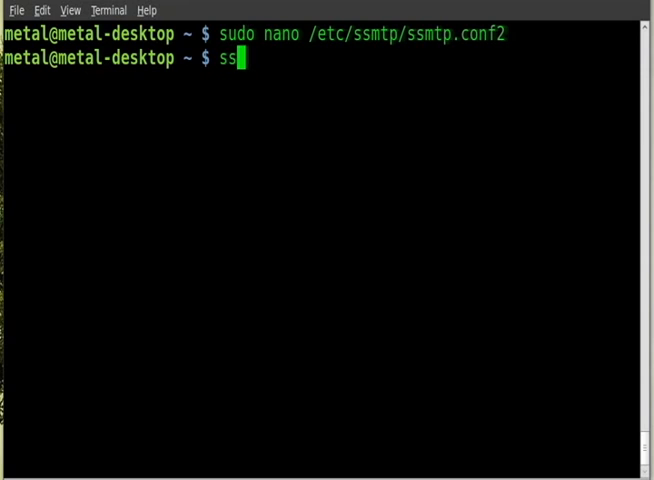
{"action": "type", "text": "mtp"}
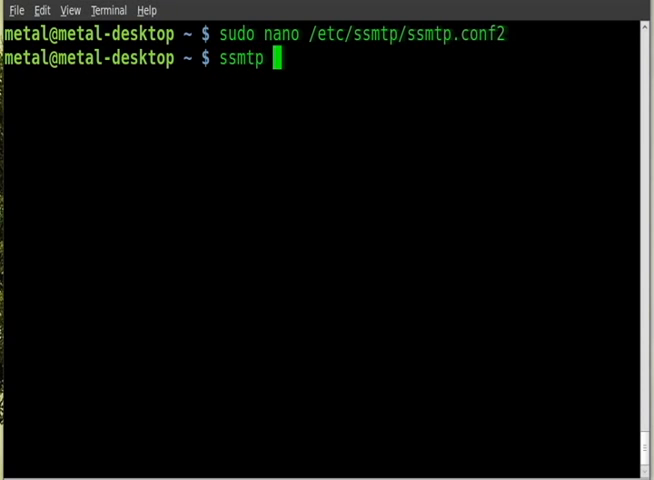
{"action": "type", "text": "yahoo"}
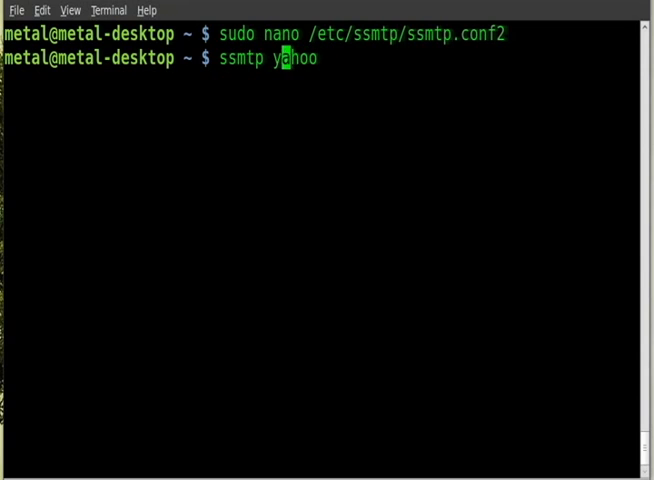
{"action": "mouse_move", "coordinate": [285, 58]}
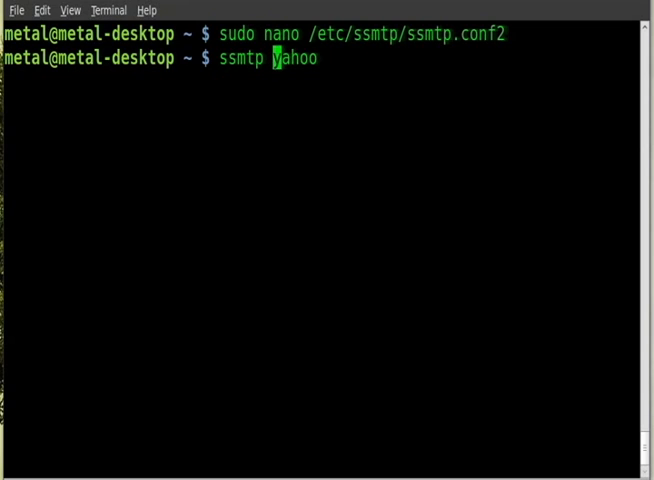
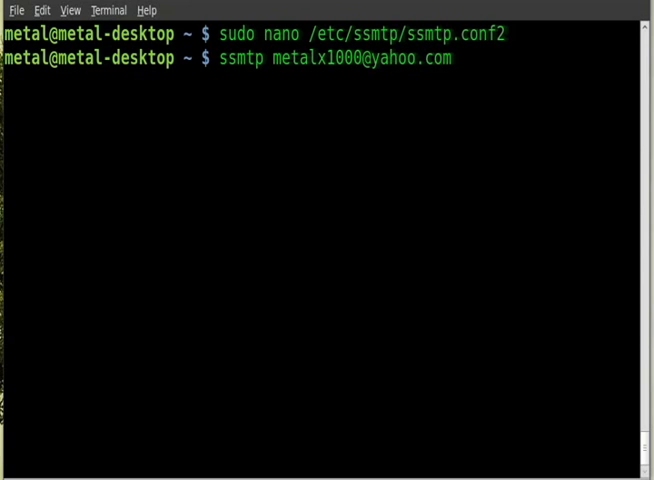
{"action": "key", "text": "Return"}
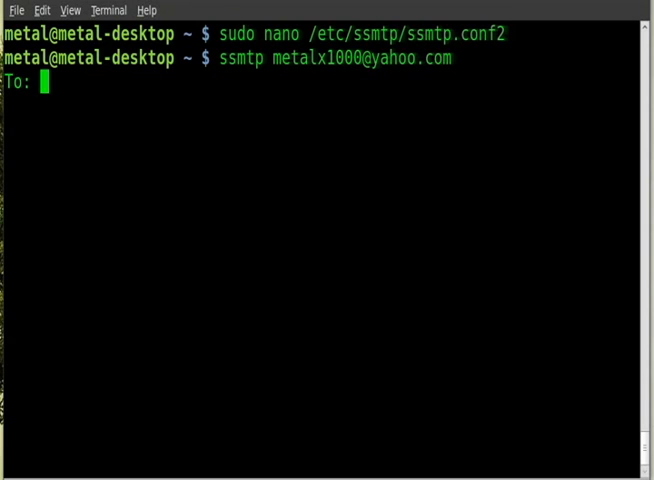
{"action": "type", "text": "bob"}
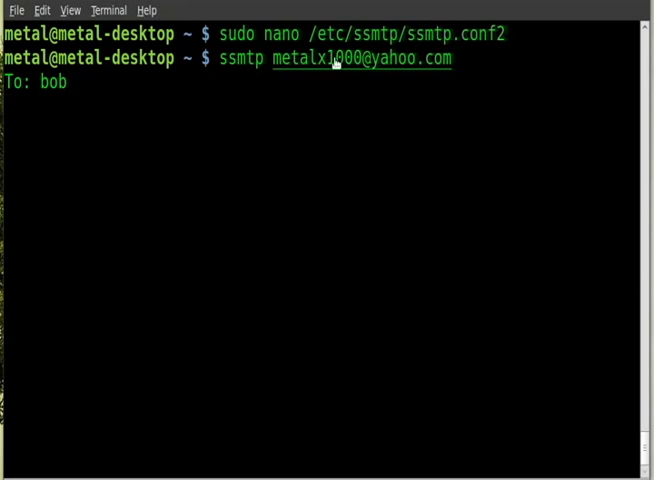
{"action": "key", "text": "Return"}
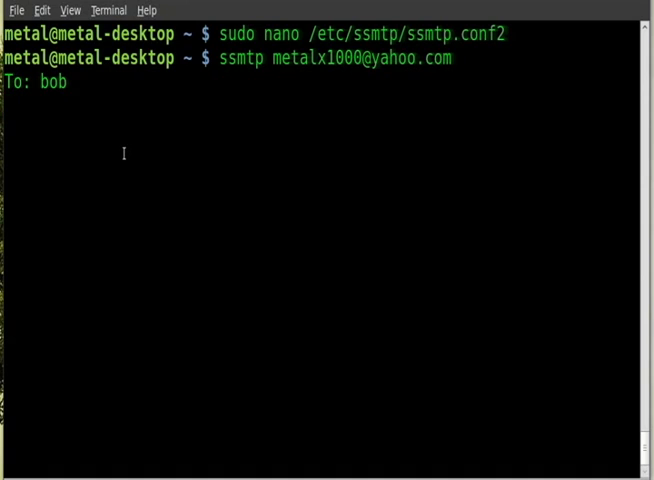
{"action": "type", "text": "From"}
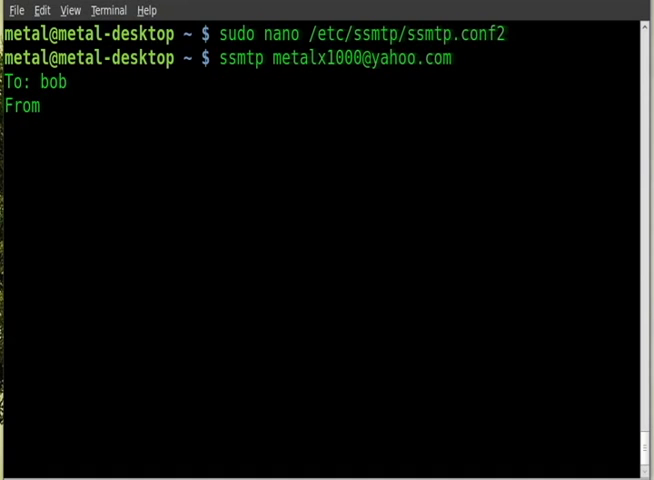
{"action": "type", "text": ":"}
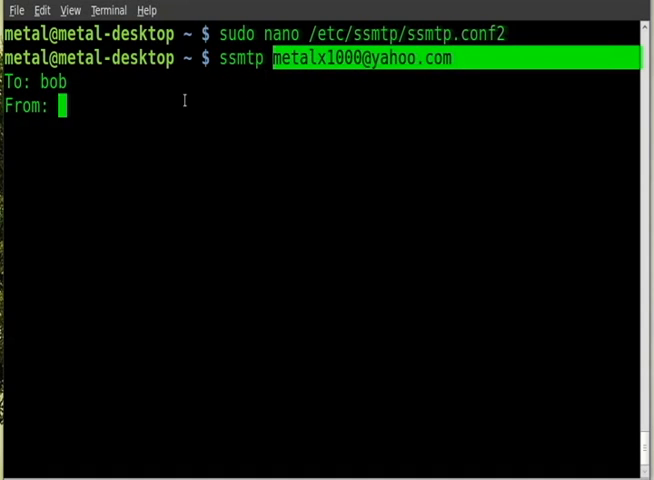
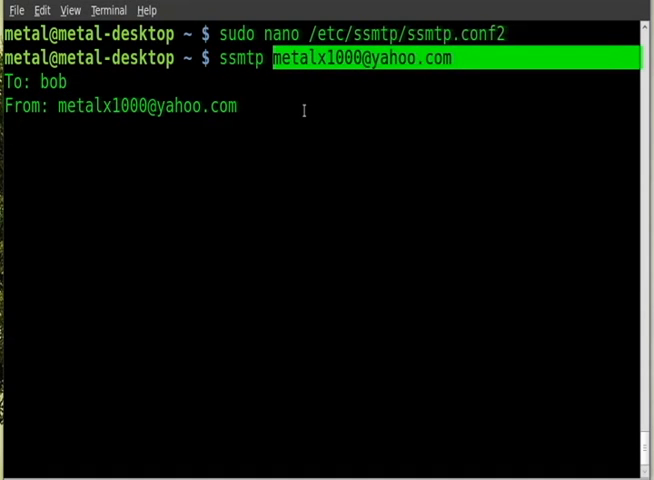
{"action": "type", "text": "Subject: this is a test"}
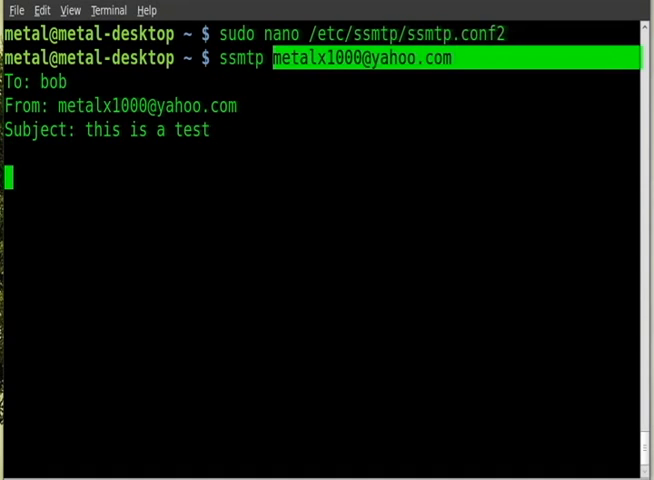
Step: Write the body 'Hello World how are you doing?' and send the message
{"action": "type", "text": "H"}
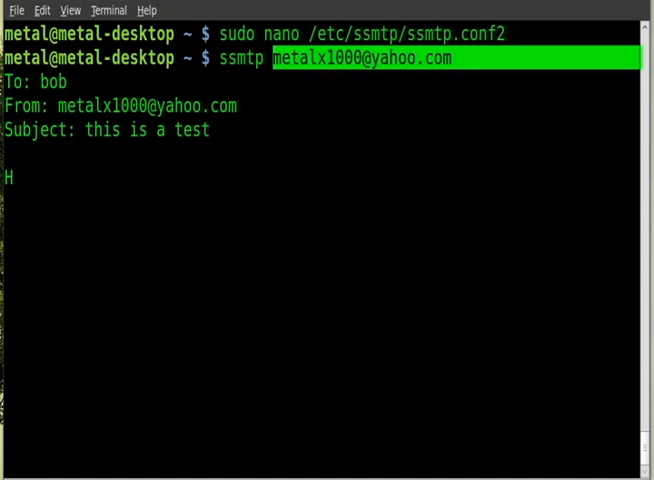
{"action": "type", "text": "ello"}
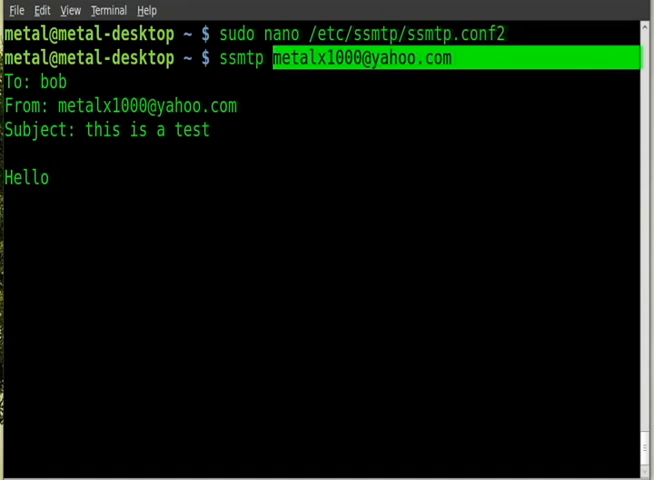
{"action": "type", "text": "World"}
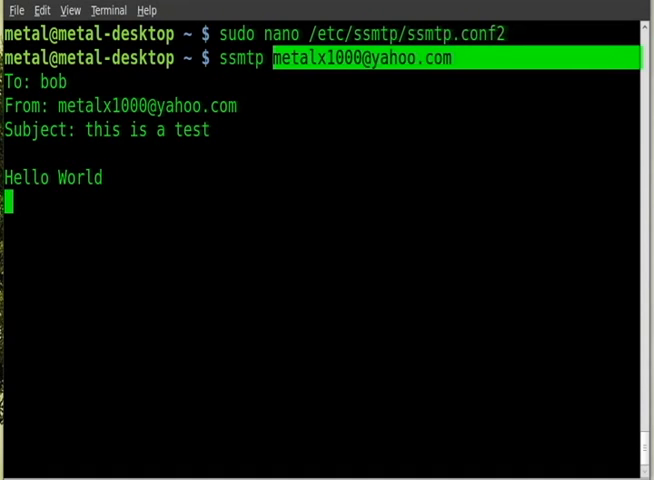
{"action": "type", "text": "how are you"}
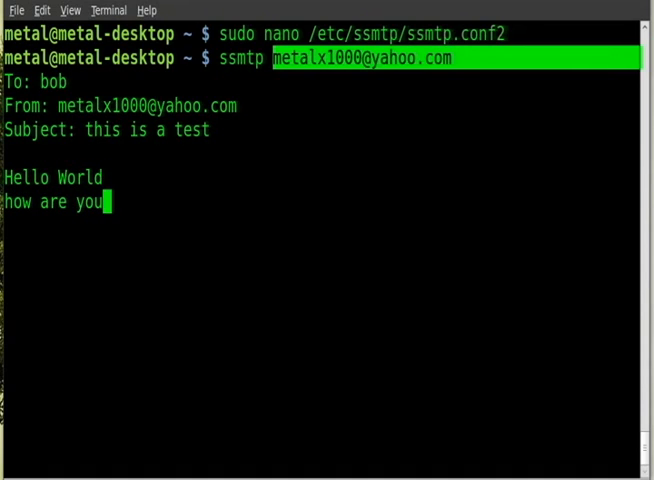
{"action": "type", "text": "doing?"}
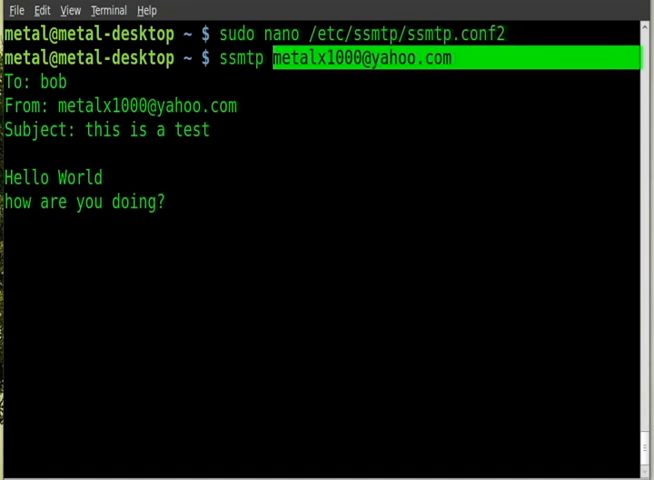
{"action": "key", "text": "Return"}
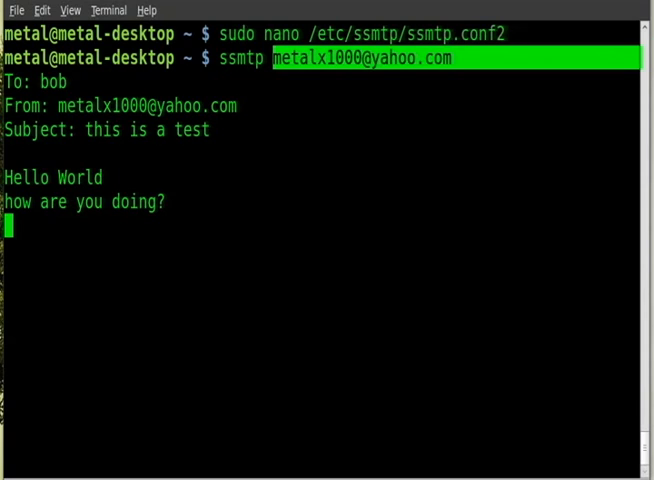
{"action": "key", "text": "ctrl+d"}
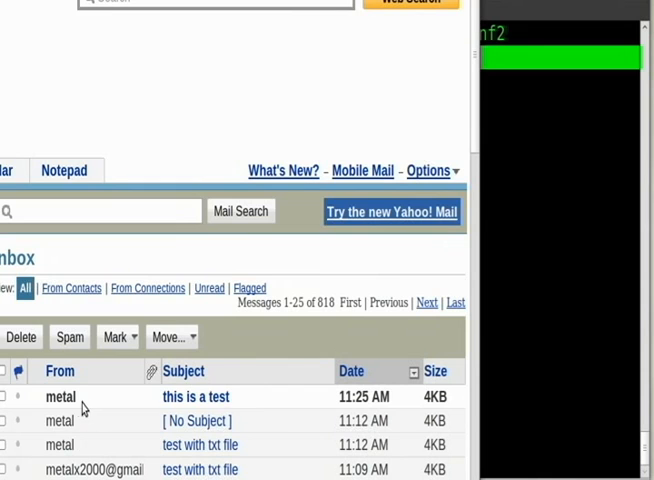
Step: Open the 'this is a test' message in the Yahoo Mail inbox
{"action": "left_click", "coordinate": [197, 396]}
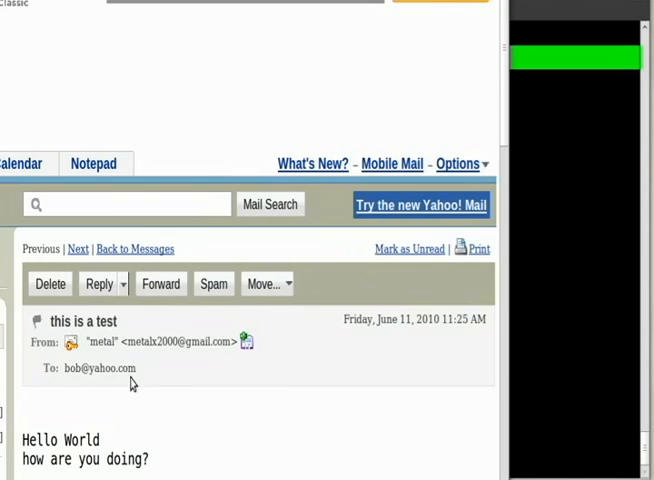
{"action": "double_click", "coordinate": [90, 368]}
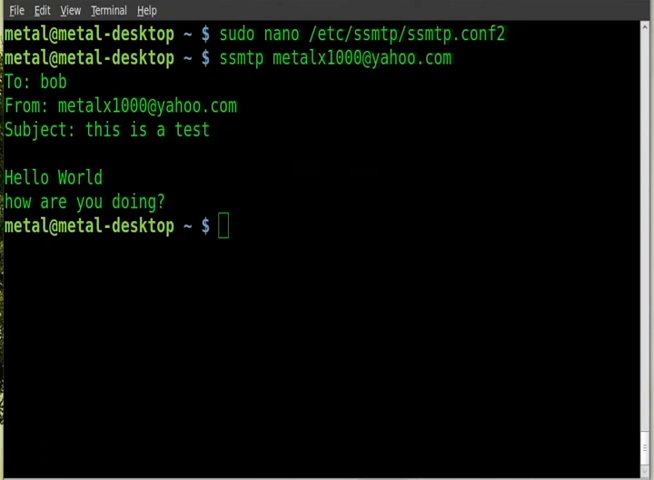
{"action": "mouse_move", "coordinate": [334, 210]}
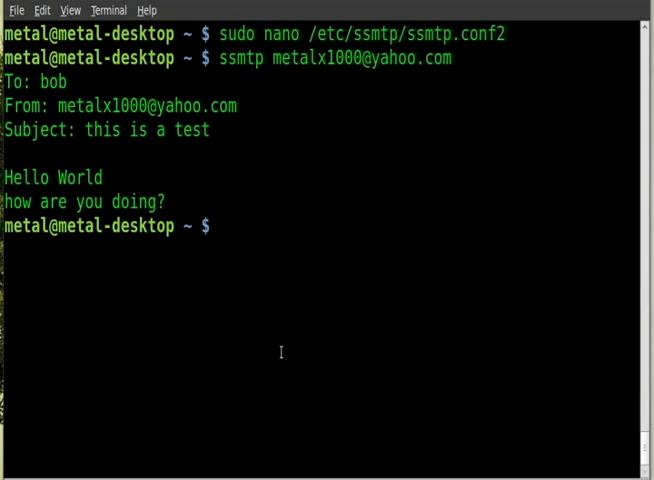
Step: Create mail.txt in nano with the To: bob headers and body, and save it
{"action": "type", "text": "nano m"}
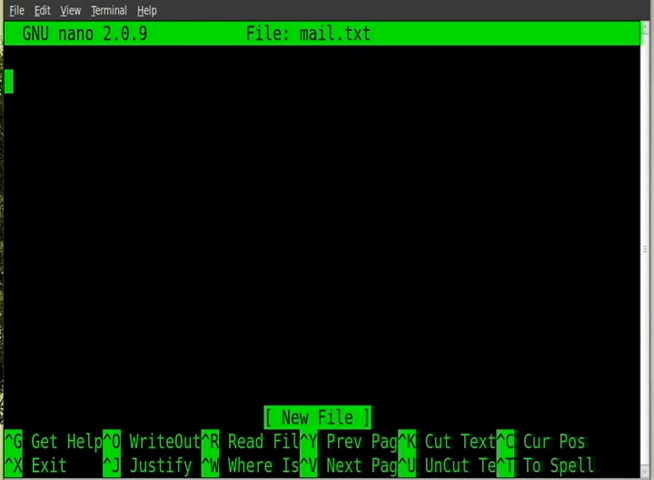
{"action": "type", "text": "To: bob"}
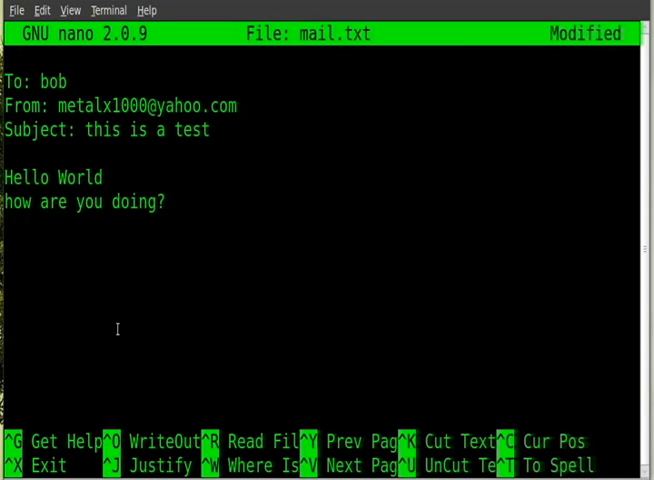
{"action": "key", "text": "ctrl+o"}
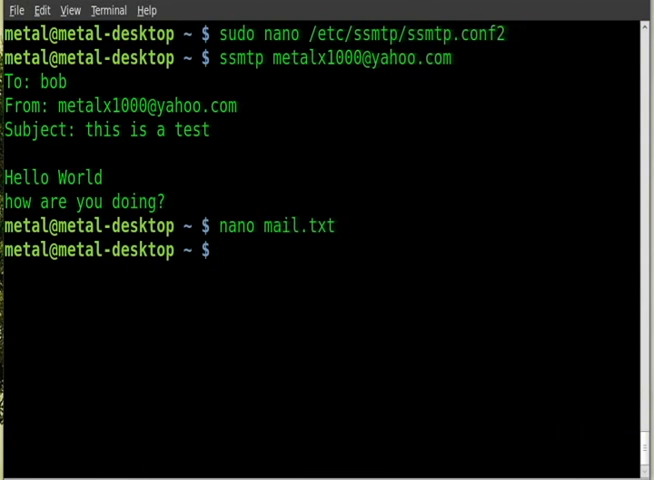
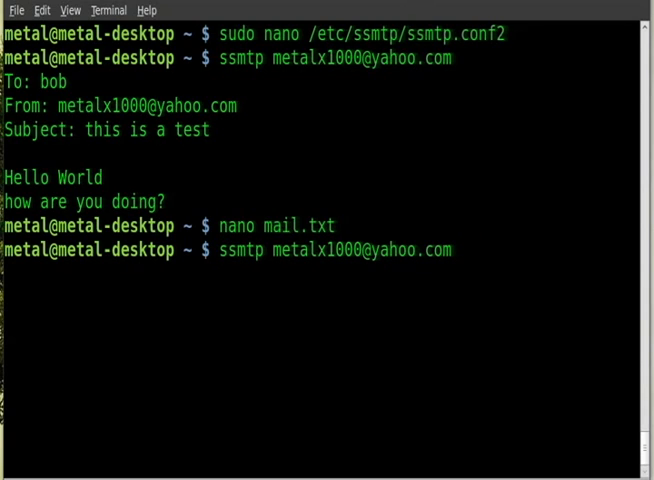
{"action": "type", "text": "<"}
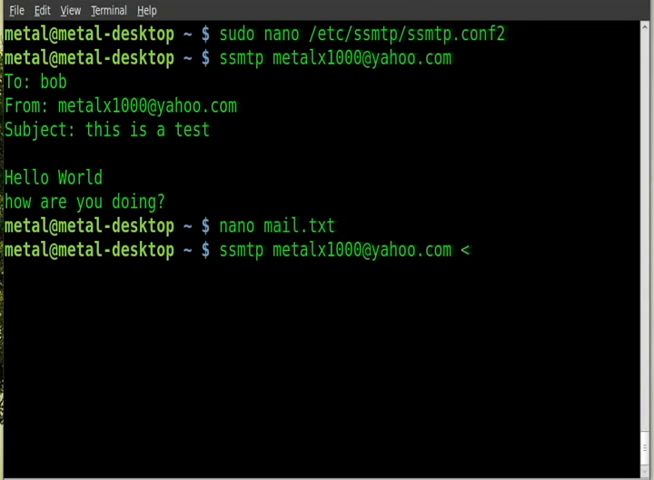
{"action": "type", "text": "mail.txt"}
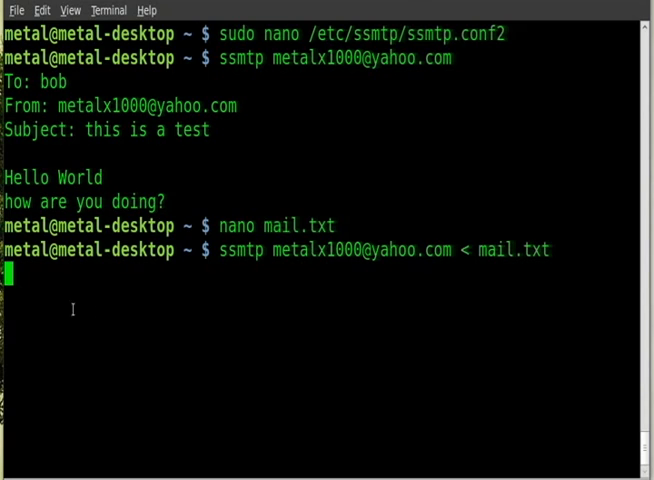
{"action": "mouse_move", "coordinate": [105, 343]}
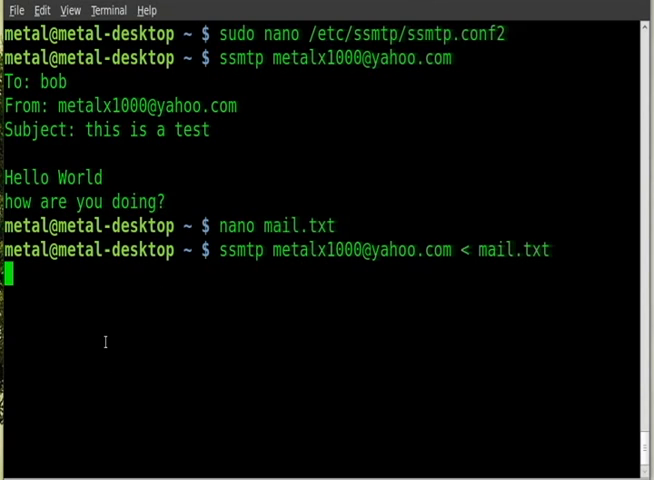
{"action": "key", "text": "Return"}
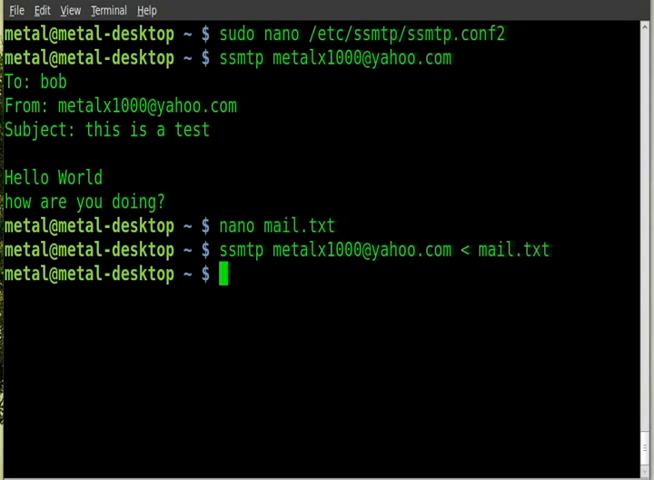
{"action": "mouse_move", "coordinate": [265, 366]}
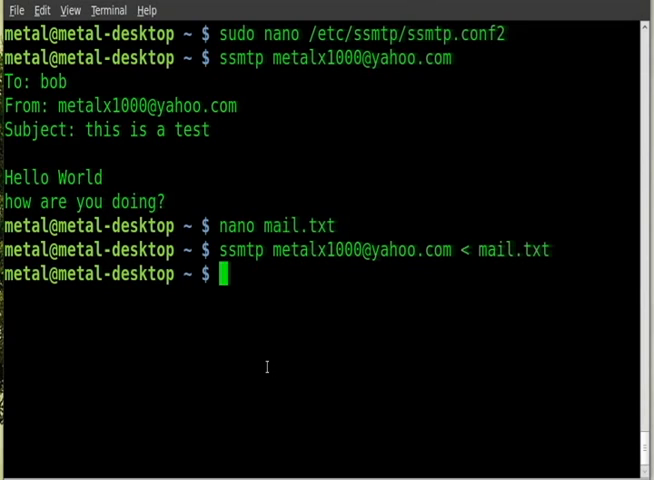
Step: Reopen mail.txt in nano, change the subject to 'LOG update', and save
{"action": "type", "text": "nano mail"}
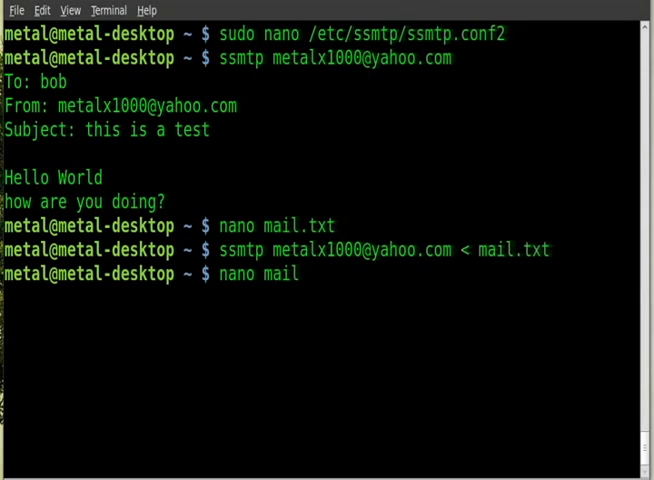
{"action": "type", "text": ".txt"}
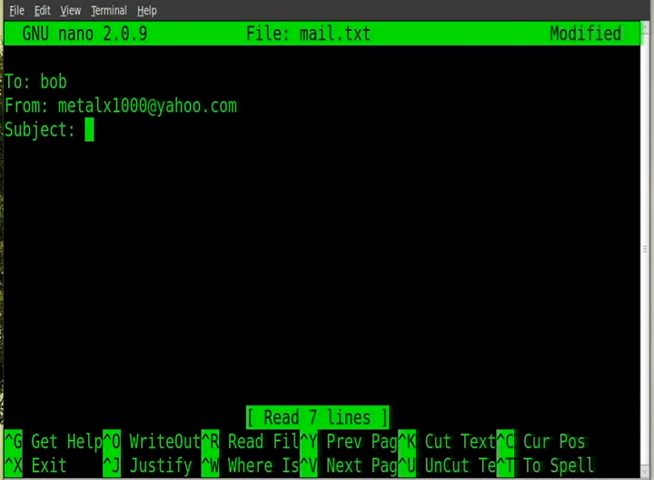
{"action": "type", "text": "LOG"}
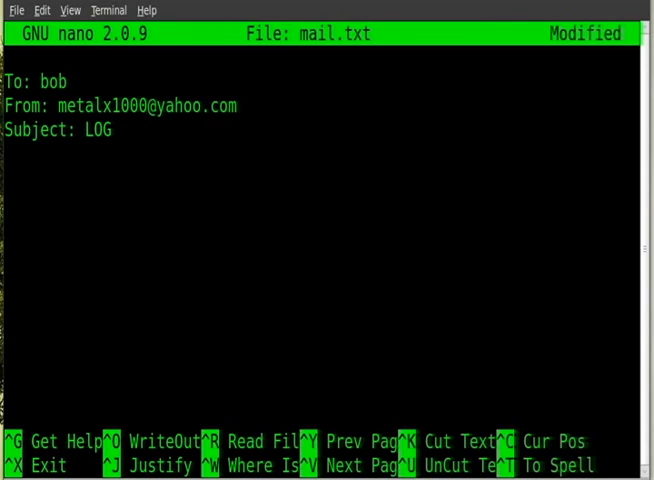
{"action": "type", "text": "update"}
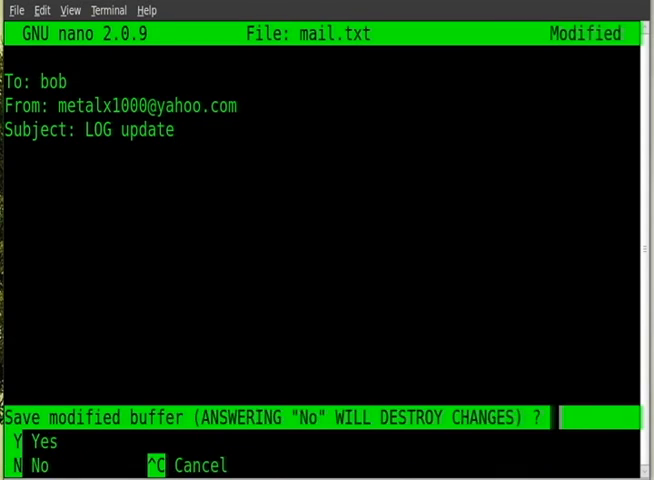
{"action": "key", "text": "n"}
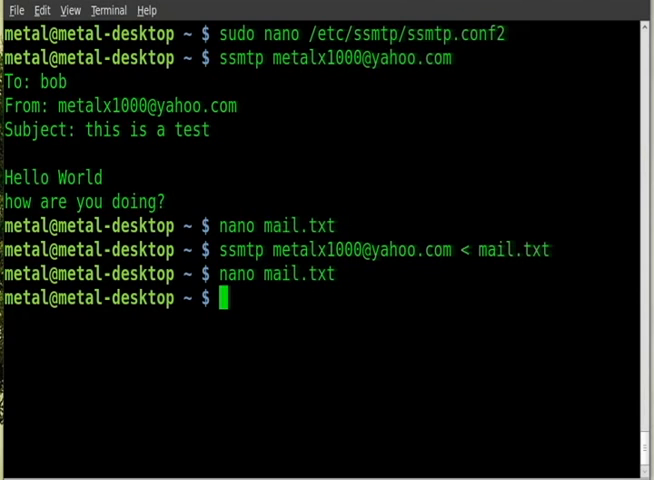
Step: Print the current date and copy mail.txt into mail.tmp
{"action": "type", "text": "date"}
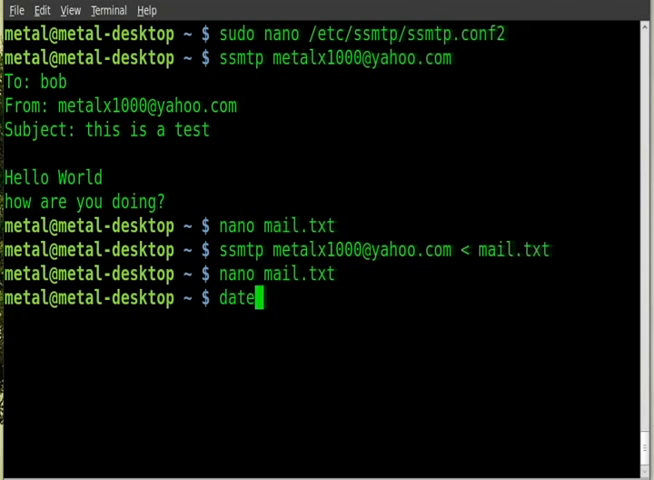
{"action": "key", "text": "Return"}
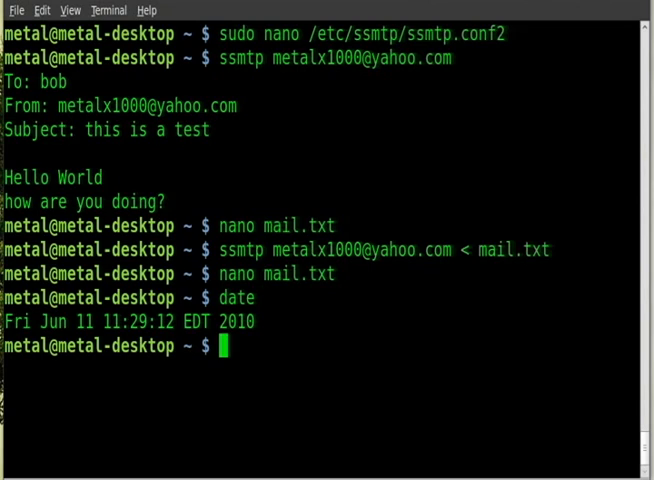
{"action": "type", "text": "dat"}
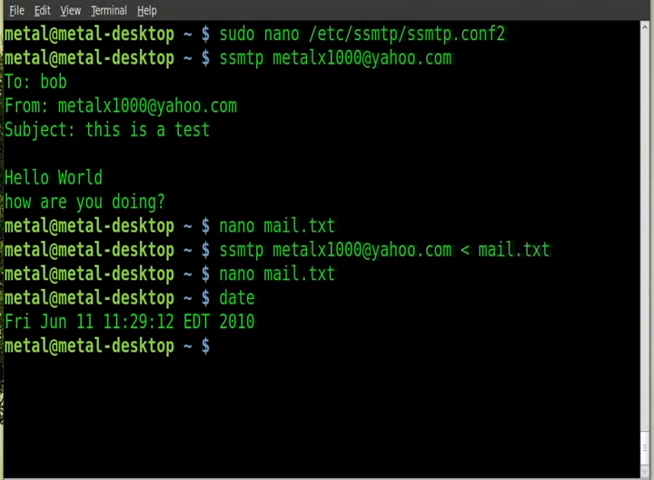
{"action": "type", "text": "cat"}
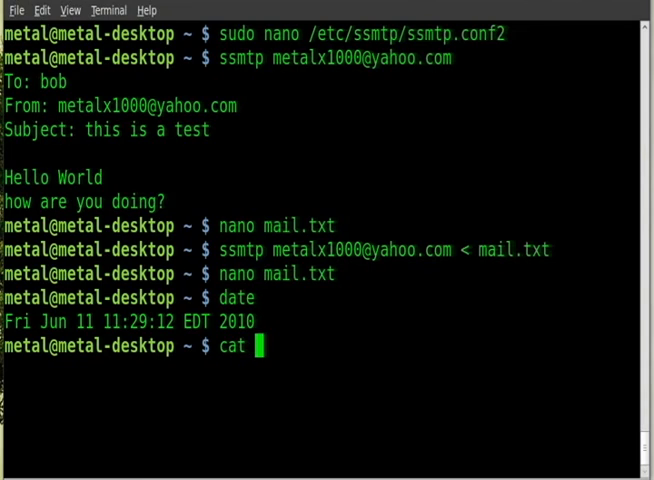
{"action": "type", "text": "mail.txt"}
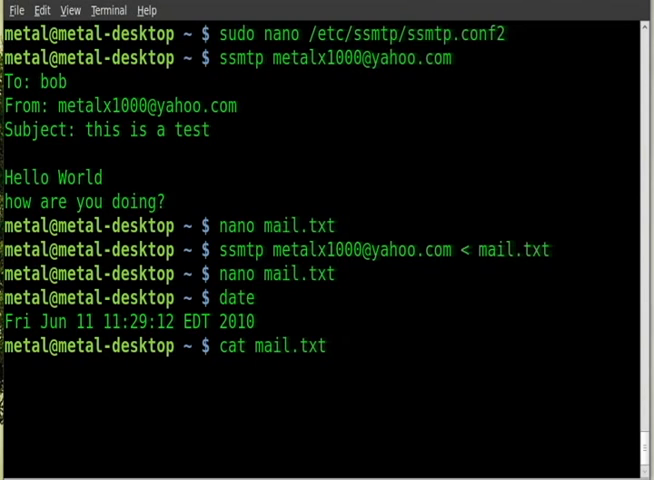
{"action": "type", "text": "> mail"}
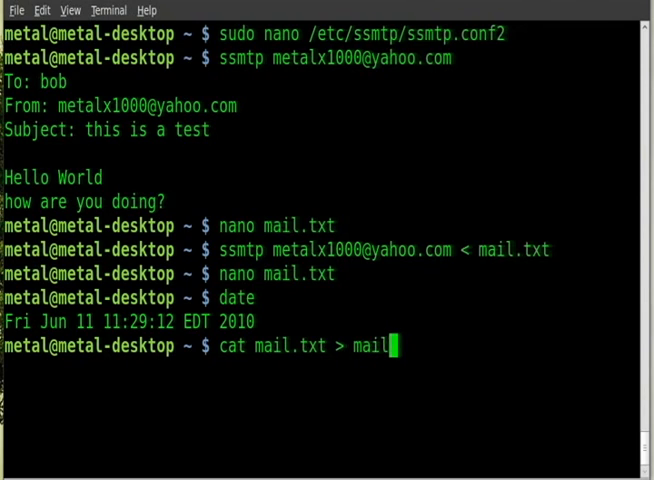
{"action": "type", "text": ".tmp"}
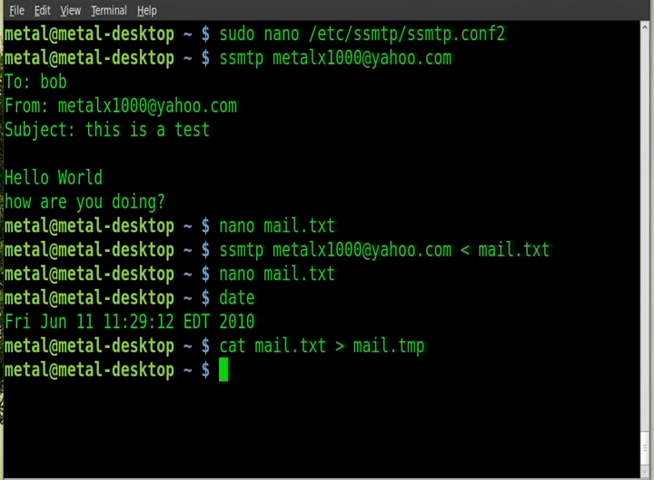
Step: Append the date output to mail.tmp and display its contents
{"action": "type", "text": "date"}
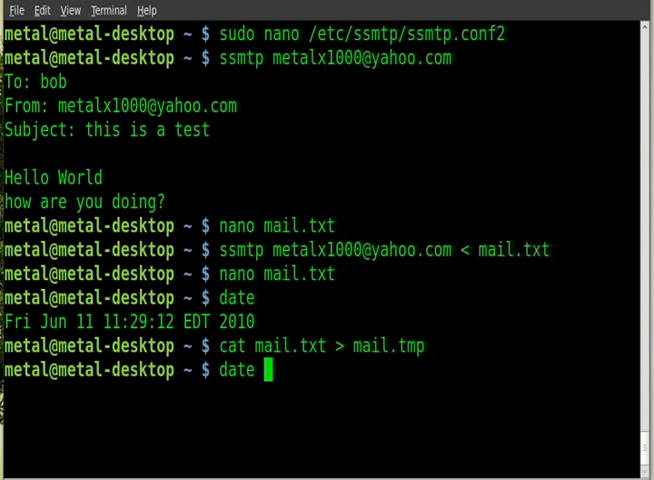
{"action": "type", "text": ">>"}
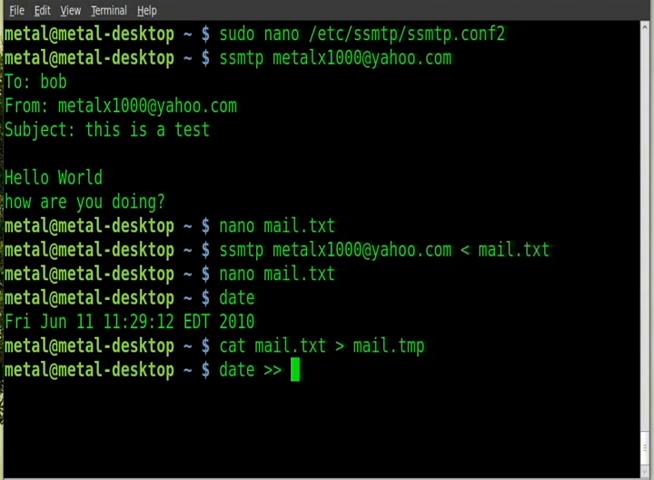
{"action": "type", "text": "mail.t"}
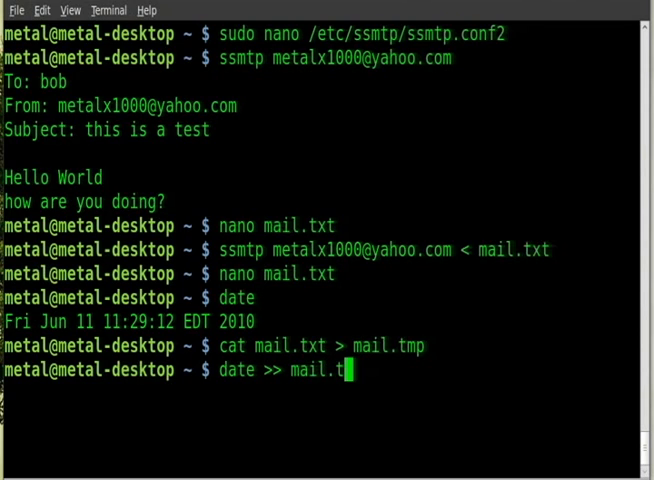
{"action": "type", "text": "mp"}
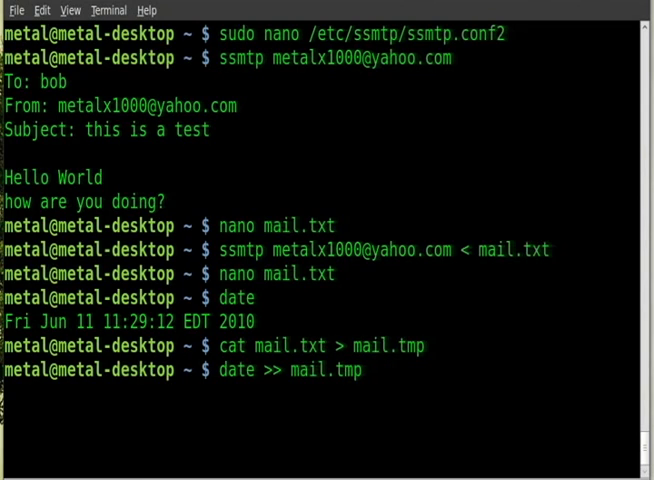
{"action": "type", "text": "ca"}
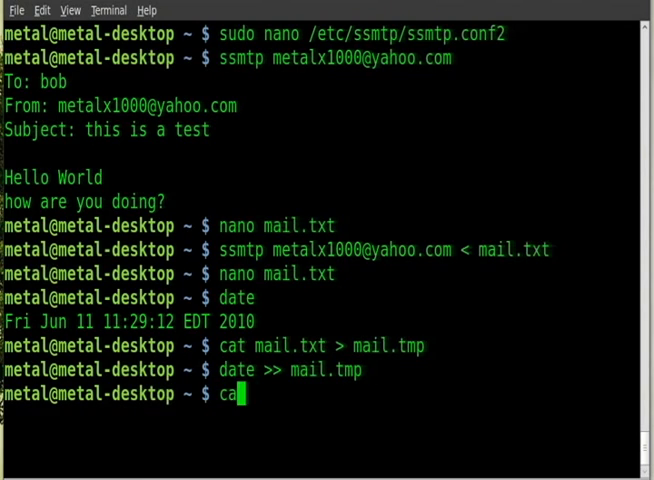
{"action": "type", "text": "t mail."}
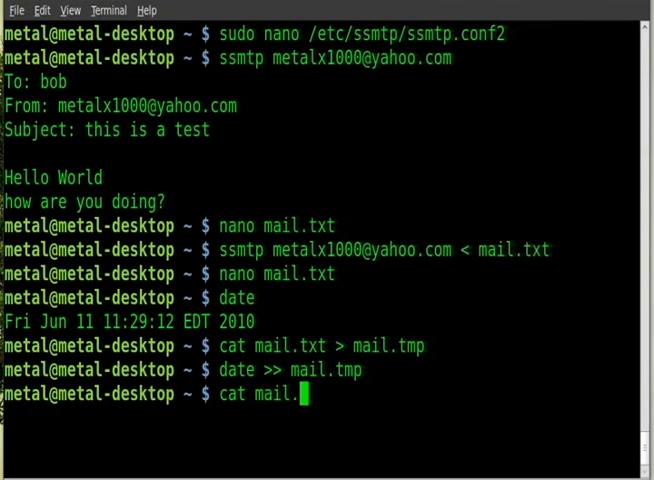
{"action": "key", "text": "Return"}
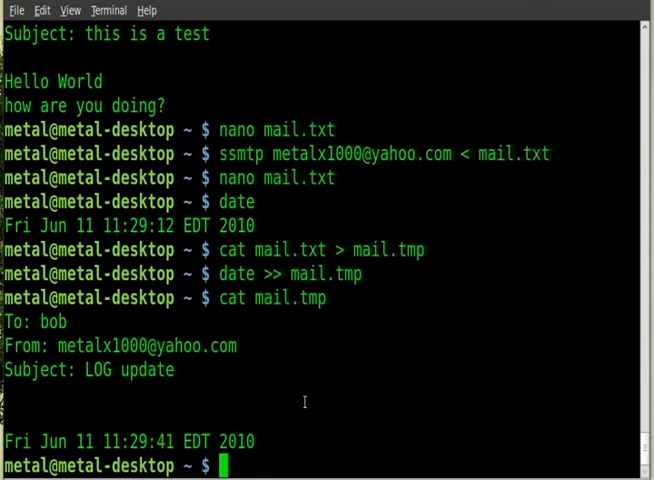
{"action": "type", "text": "nano mail.txt"}
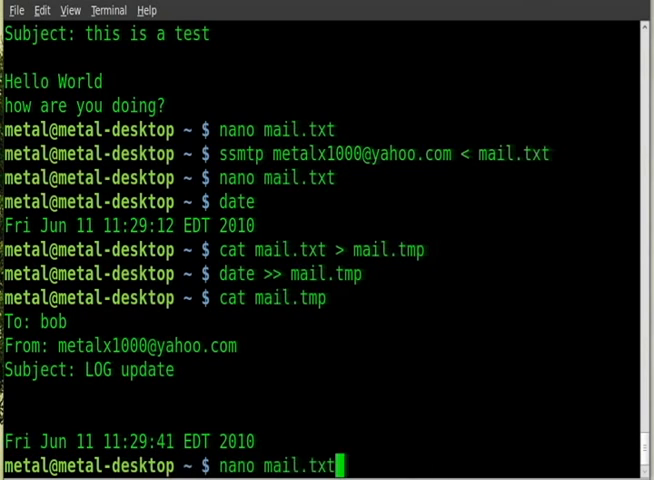
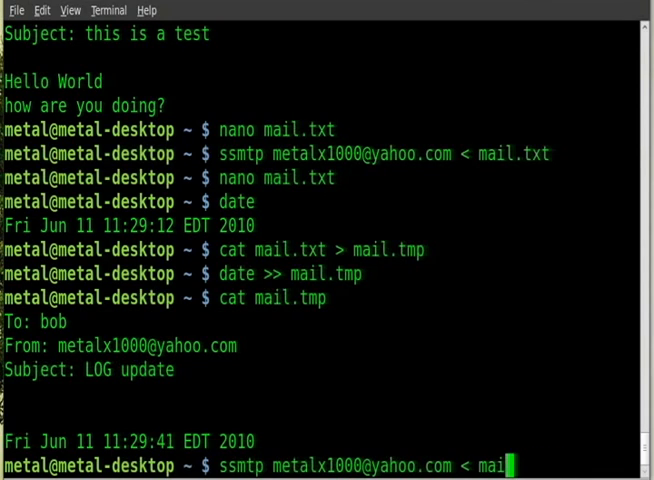
{"action": "type", "text": ".tmp"}
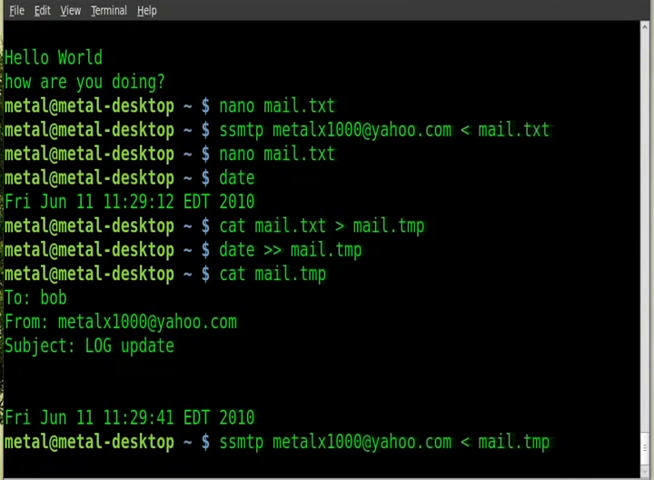
{"action": "key", "text": "Return"}
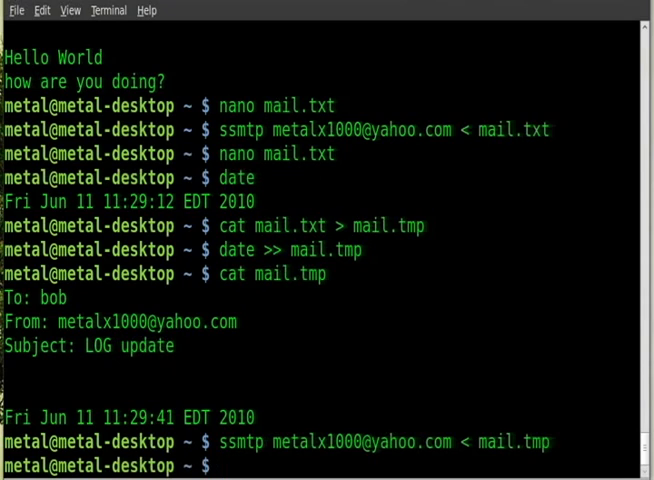